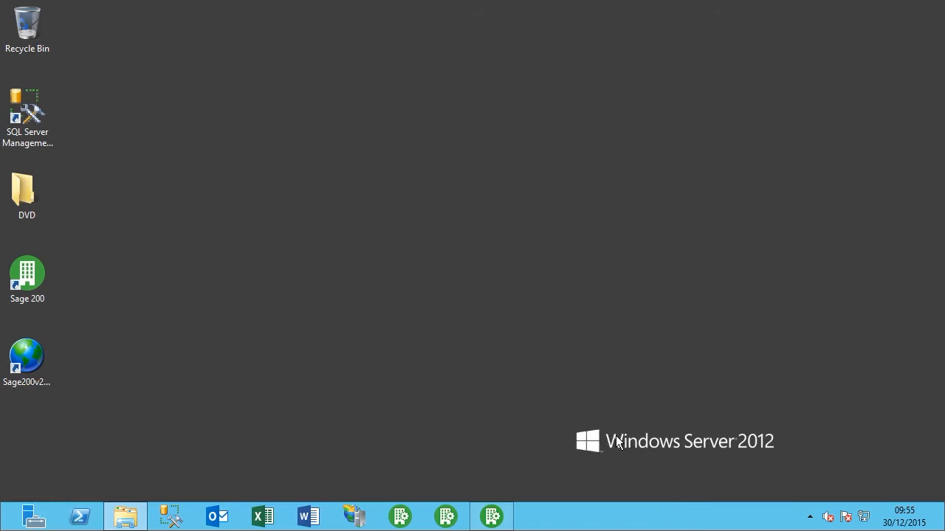
mouse_move(299, 403)
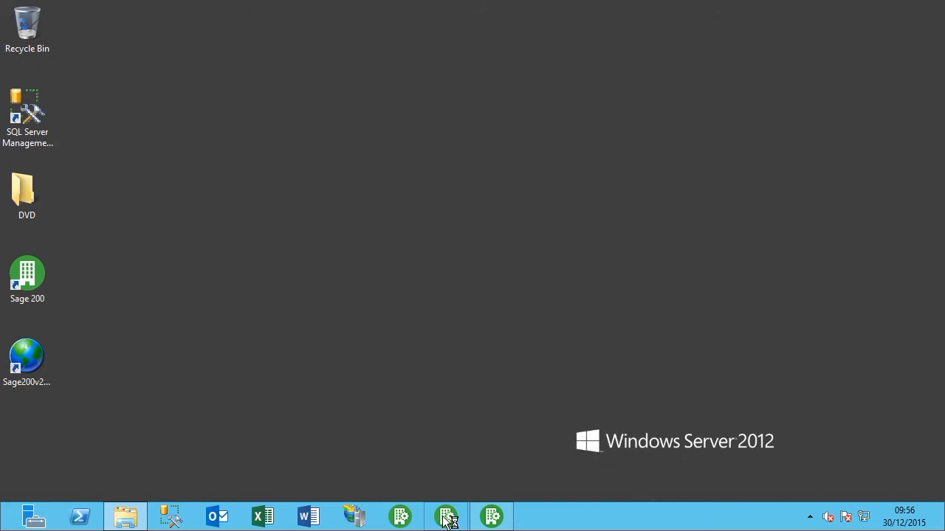
Launch Sage 200 System Administration from the taskbar to show the overview page.
left_click(445, 516)
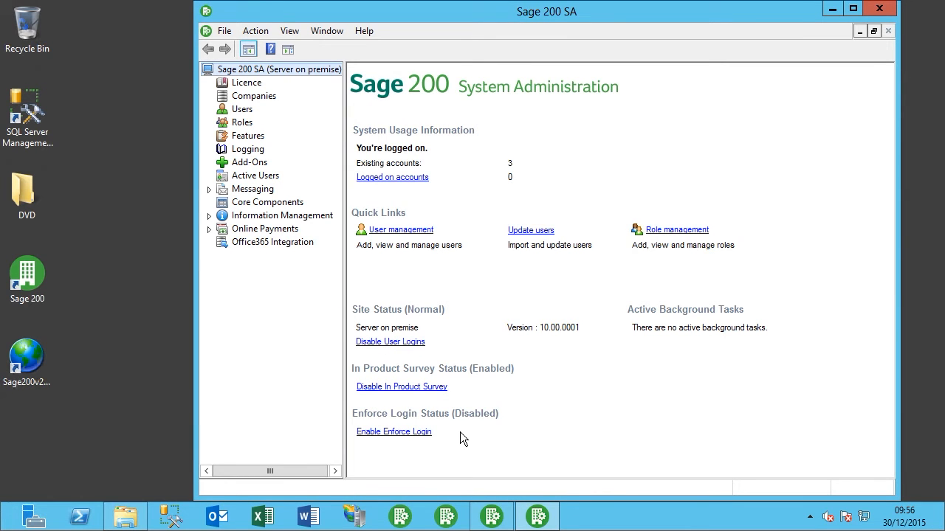
mouse_move(240, 85)
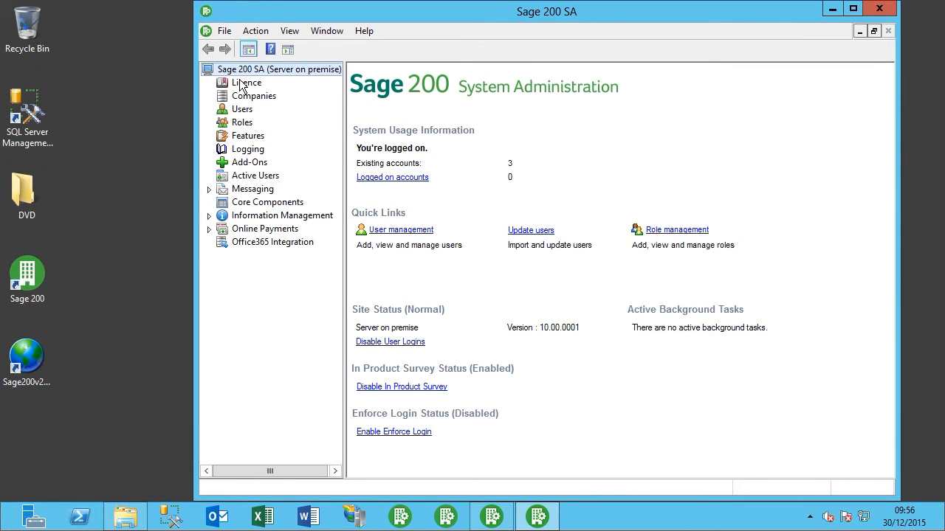
Select the Licence node to view the Annual Licence Plan, 6 users, valid to 01 December 2016.
left_click(247, 82)
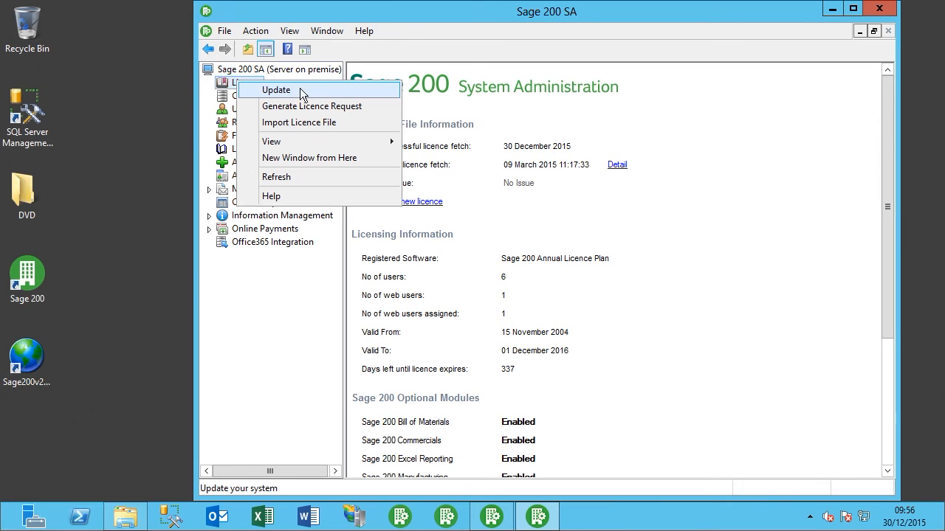
mouse_move(316, 93)
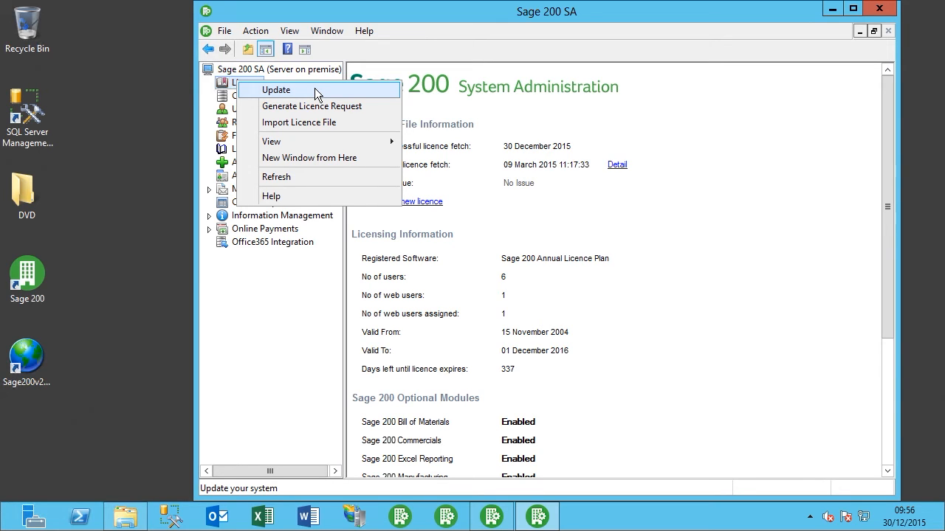
left_click(276, 90)
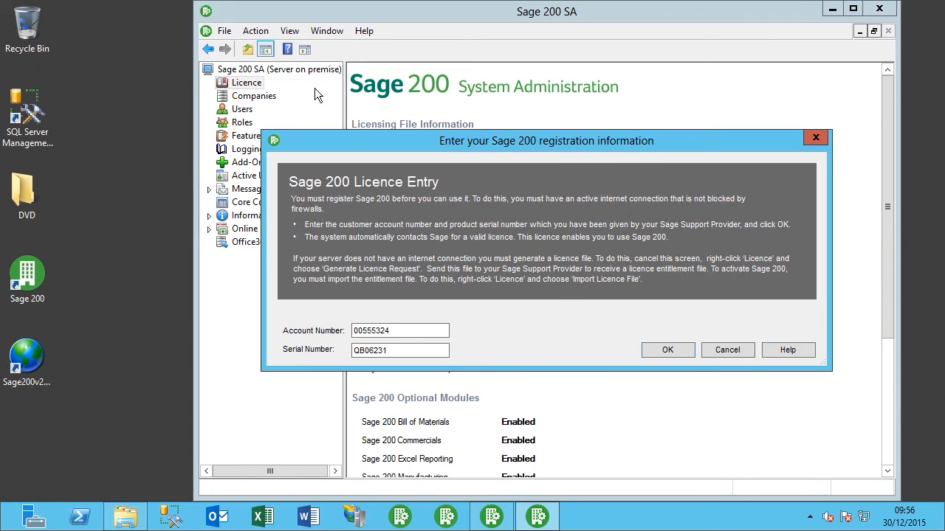
mouse_move(340, 255)
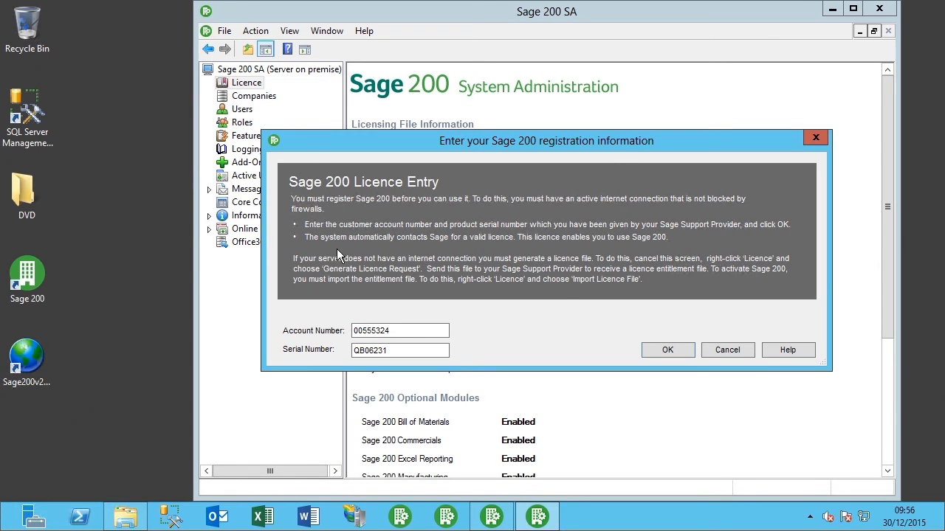
mouse_move(781, 256)
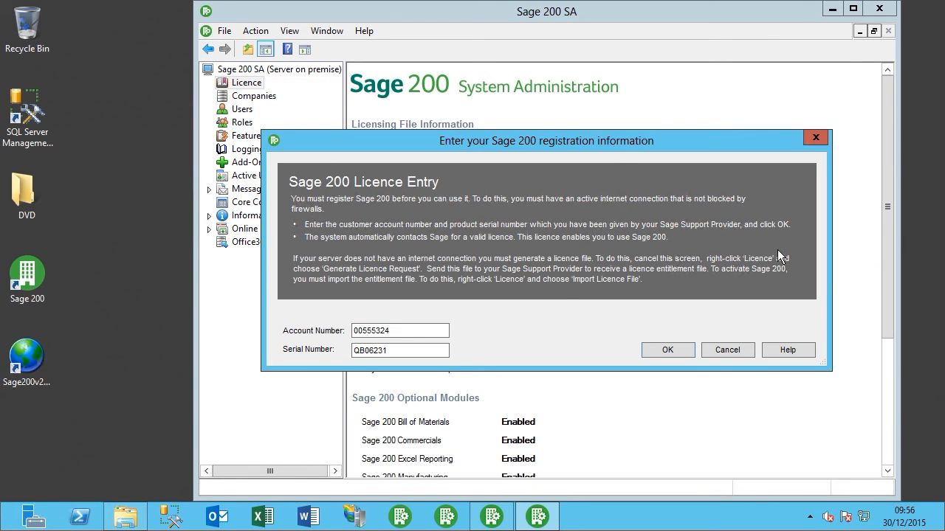
mouse_move(294, 320)
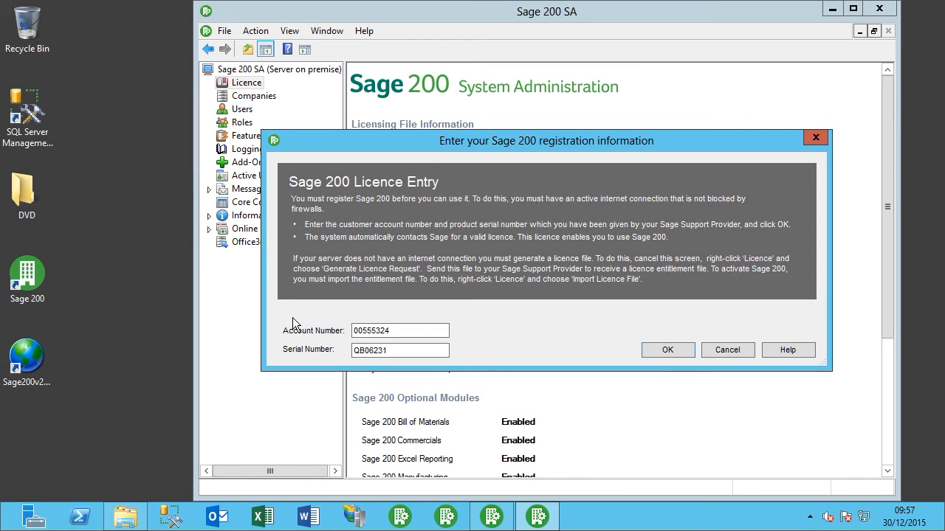
mouse_move(493, 218)
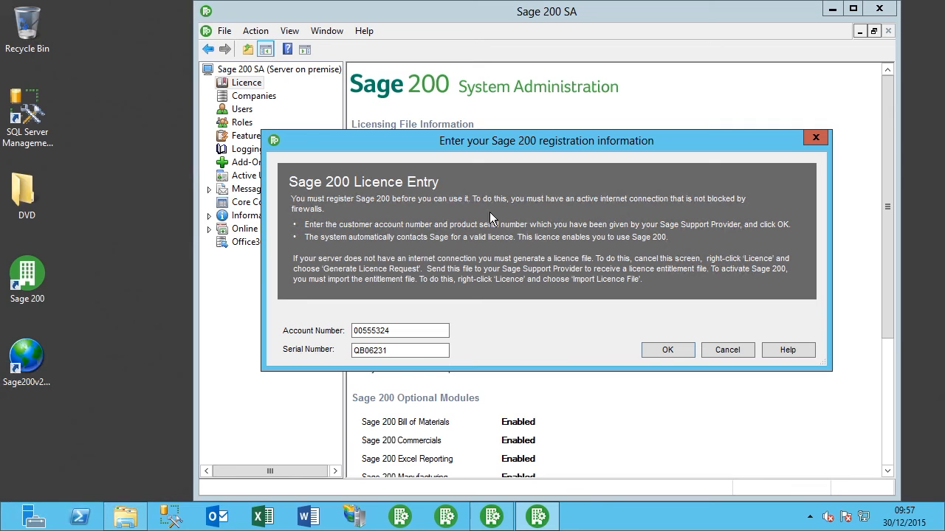
mouse_move(732, 220)
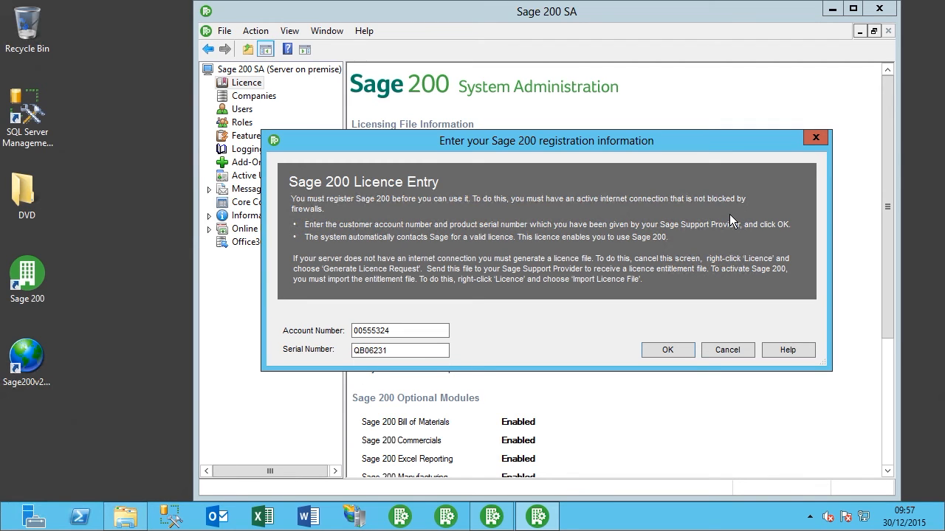
left_click(727, 350)
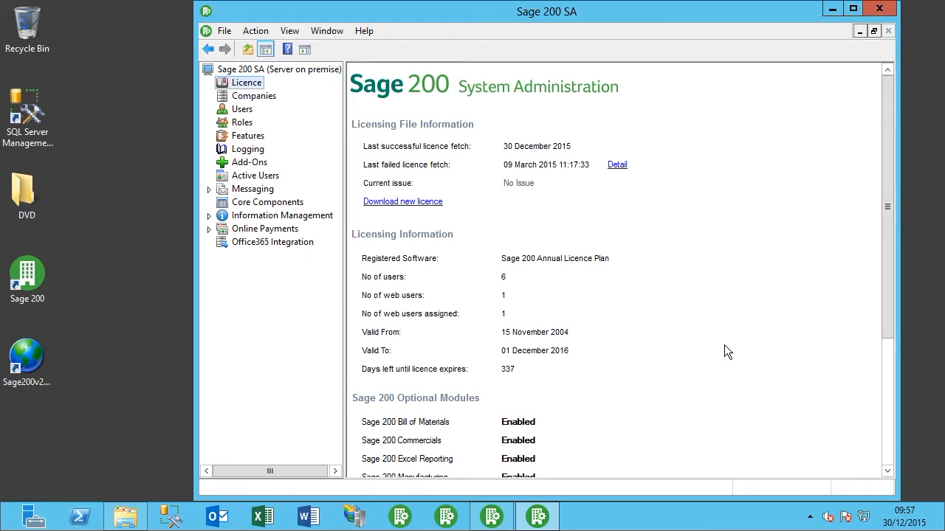
mouse_move(679, 340)
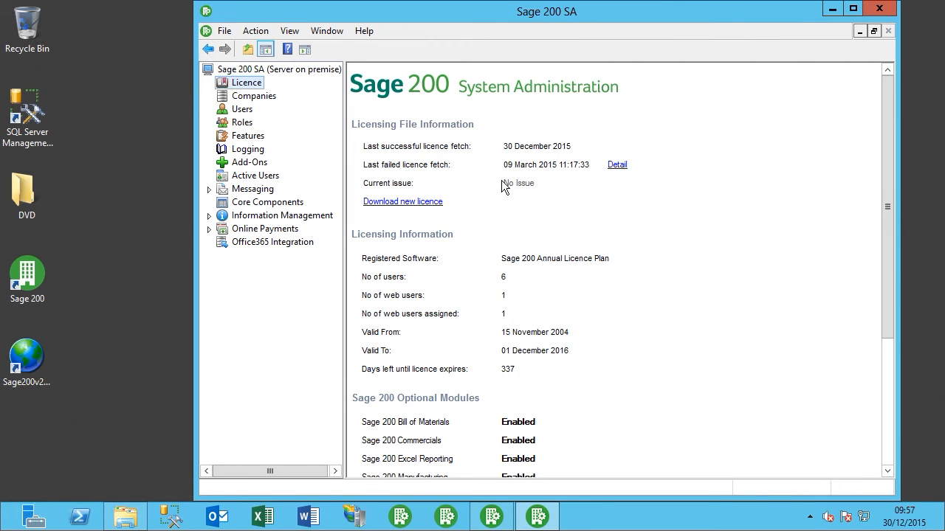
Choose Import Licence File from the Licence node's context menu.
right_click(246, 82)
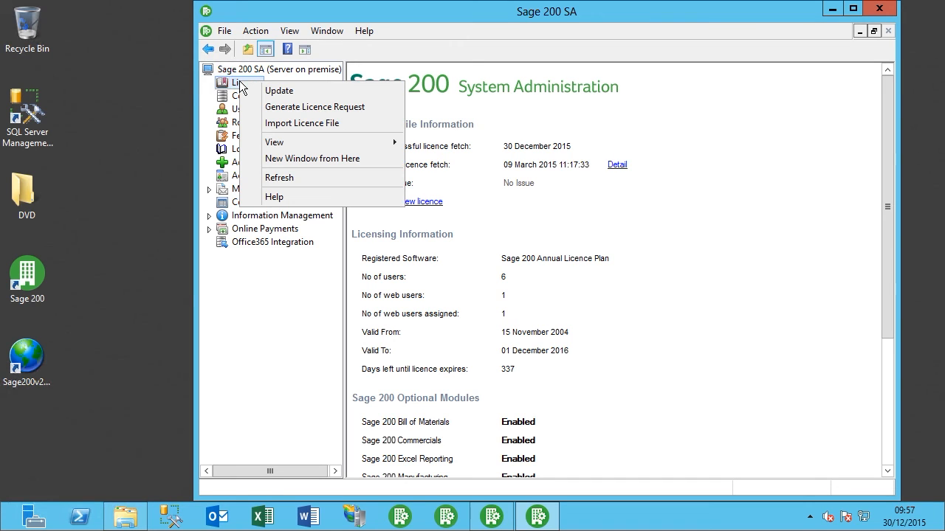
mouse_move(321, 123)
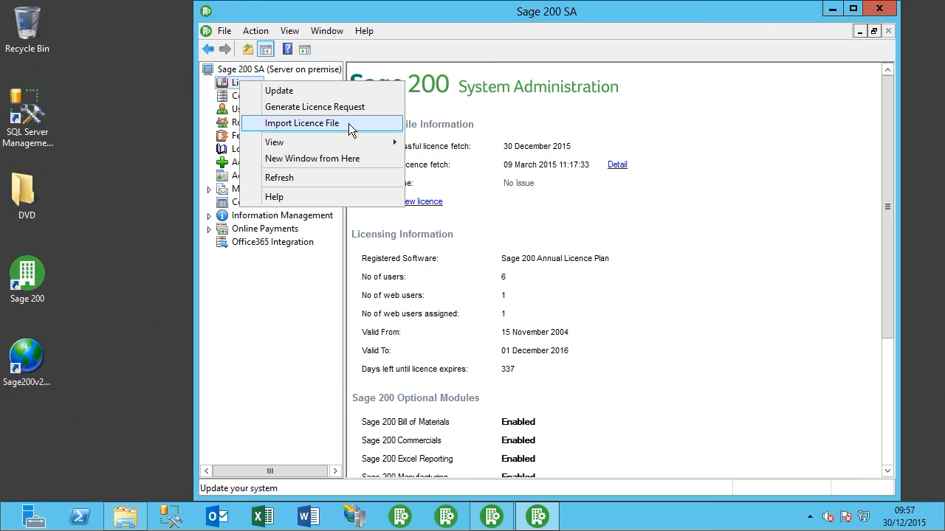
left_click(302, 123)
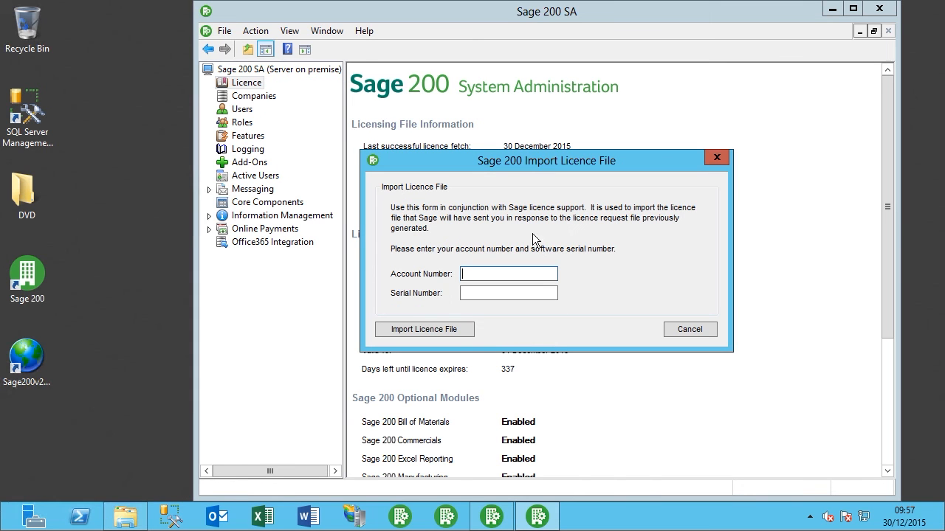